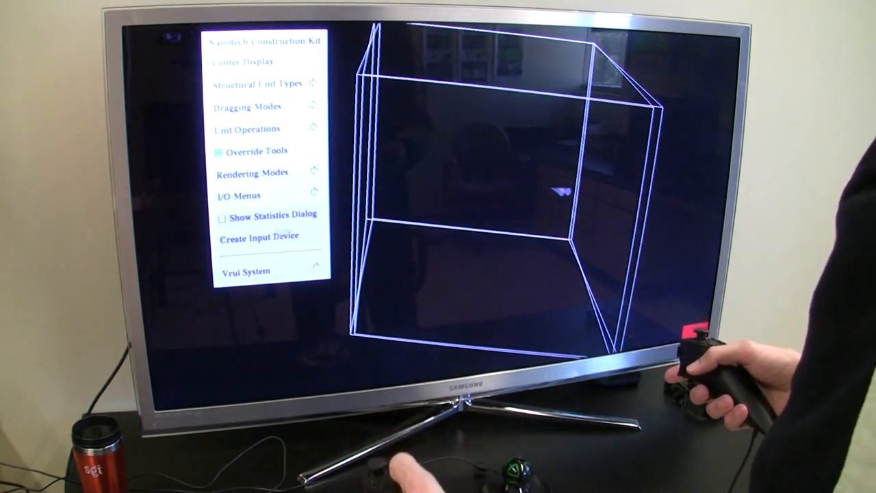
- Enable Show Statistics Dialog in the main menu to display the Simulation Statistics dialog
click(222, 215)
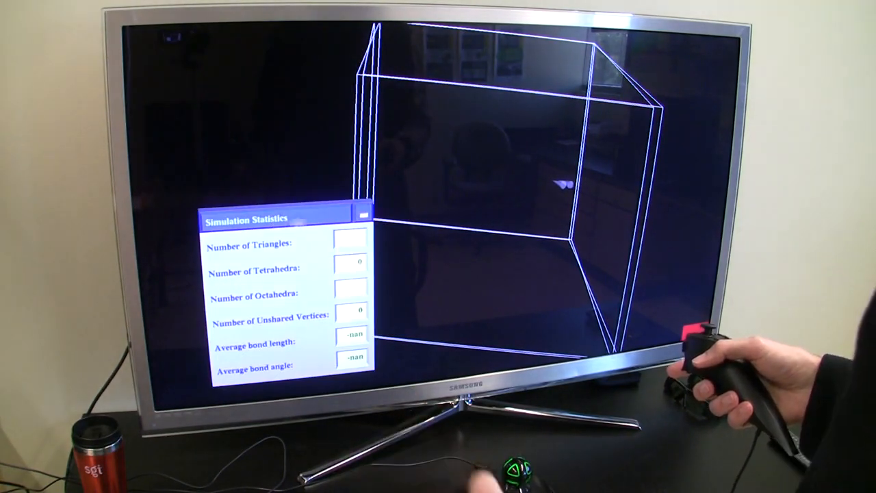